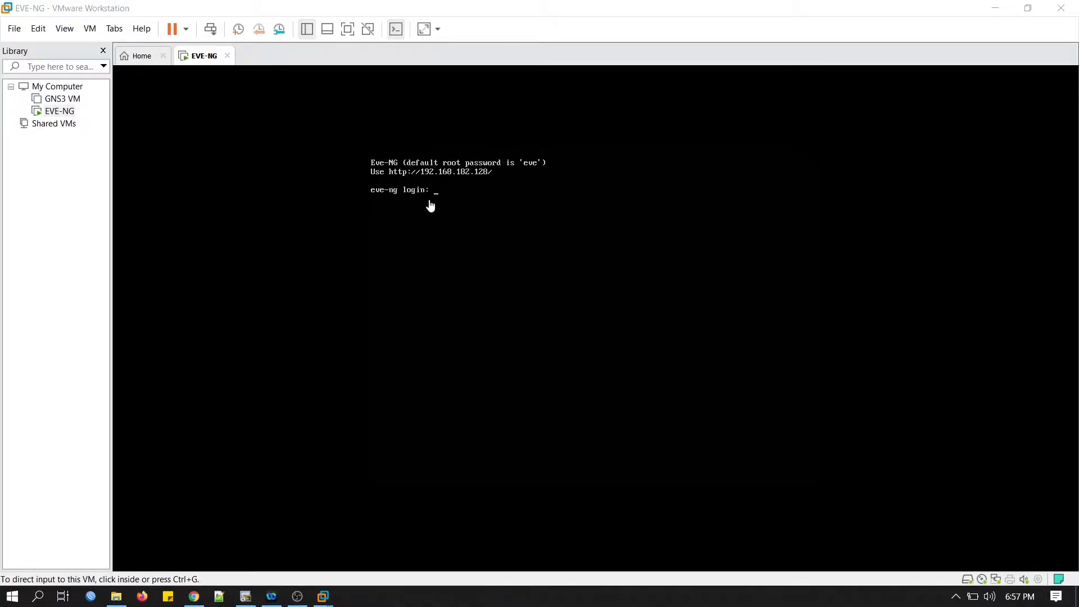
pyautogui.moveTo(501, 187)
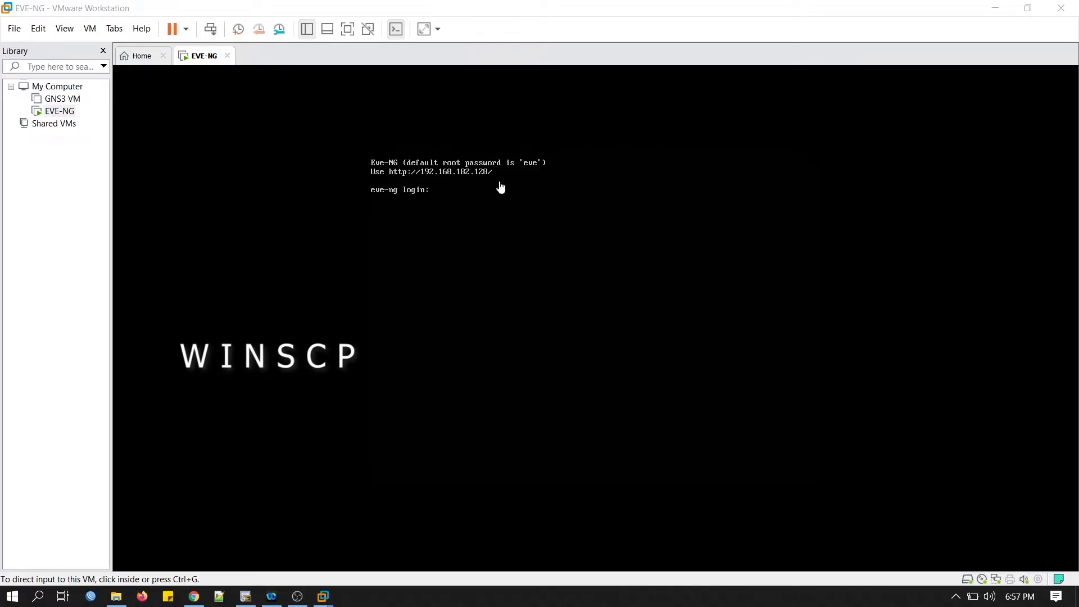
pyautogui.click(38, 596)
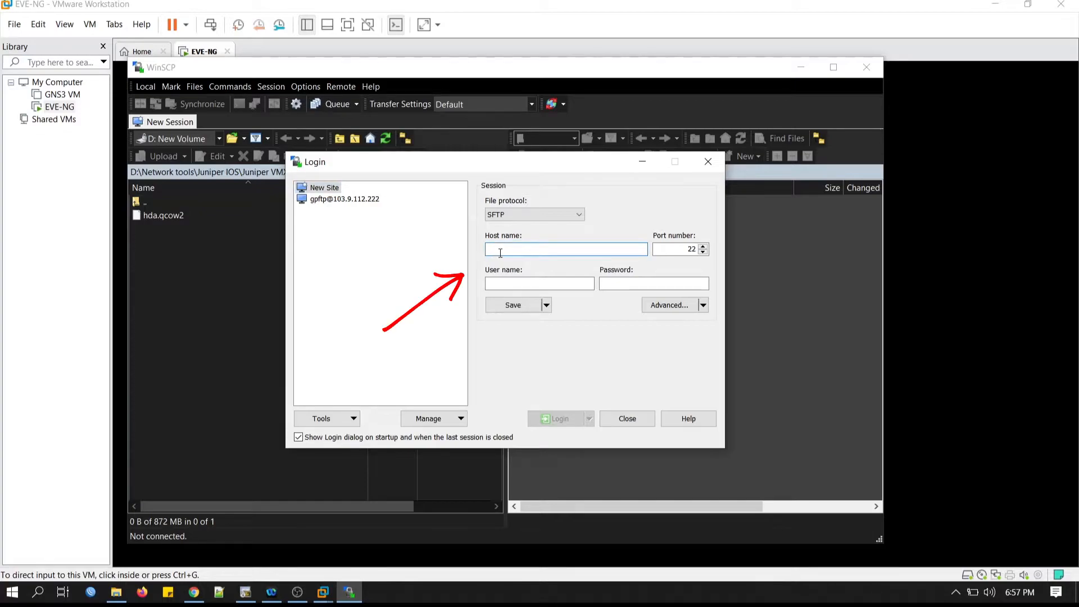
pyautogui.write('192.')
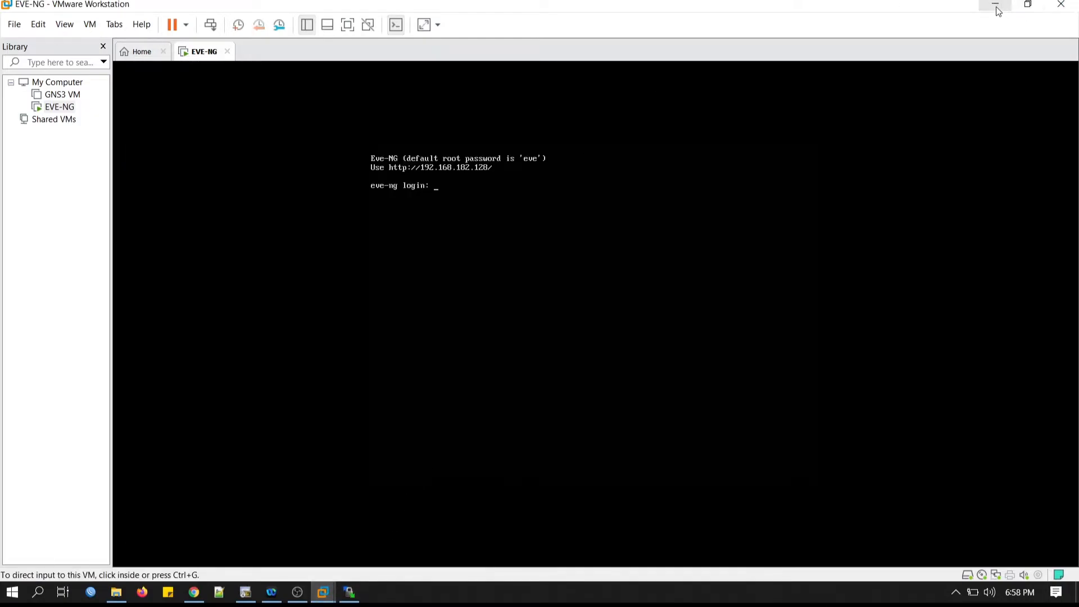
pyautogui.click(349, 593)
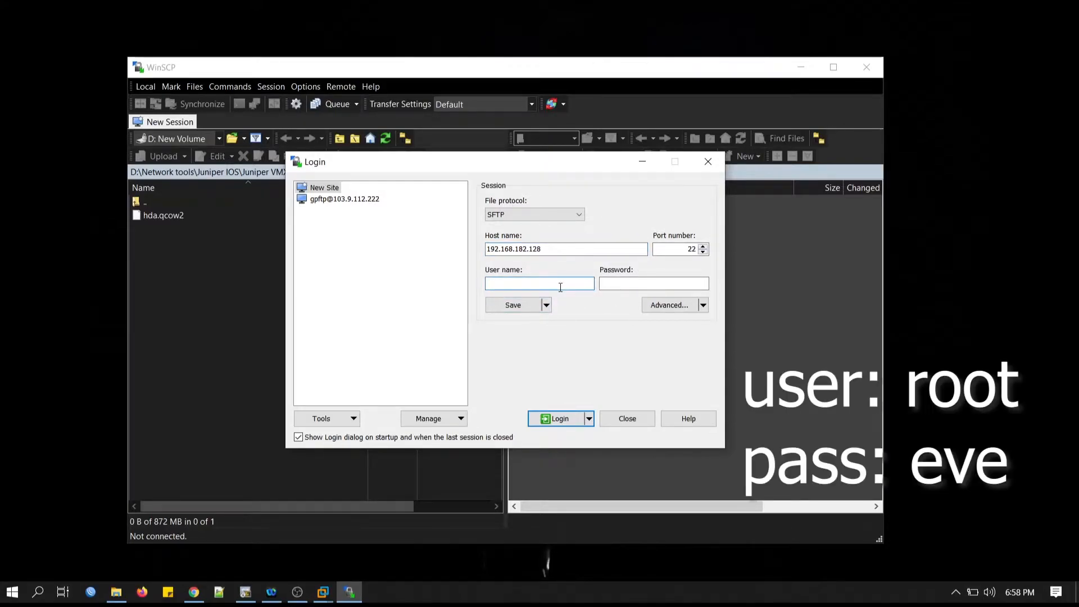
pyautogui.write('root')
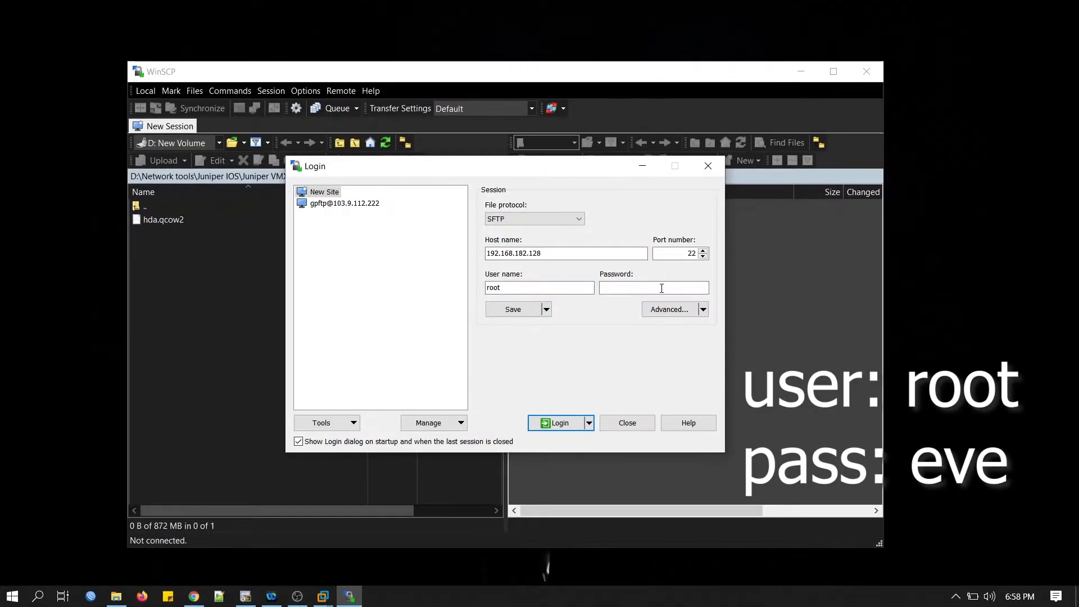
pyautogui.write('eve')
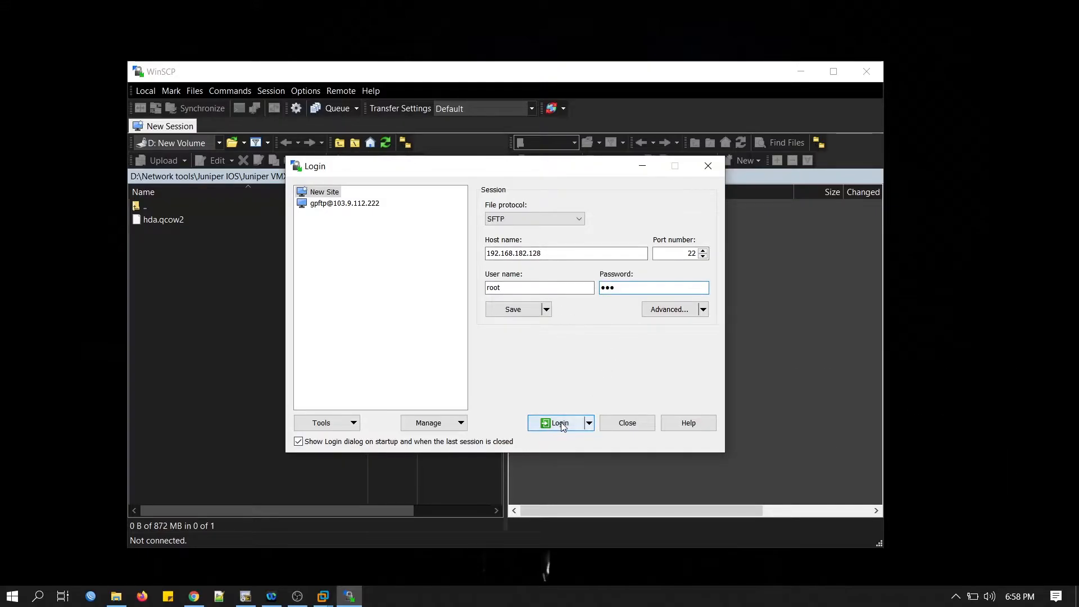
# - Log in to the EVE-NG server's /root/ and bring the local panel to D:\Network tools\
pyautogui.click(560, 422)
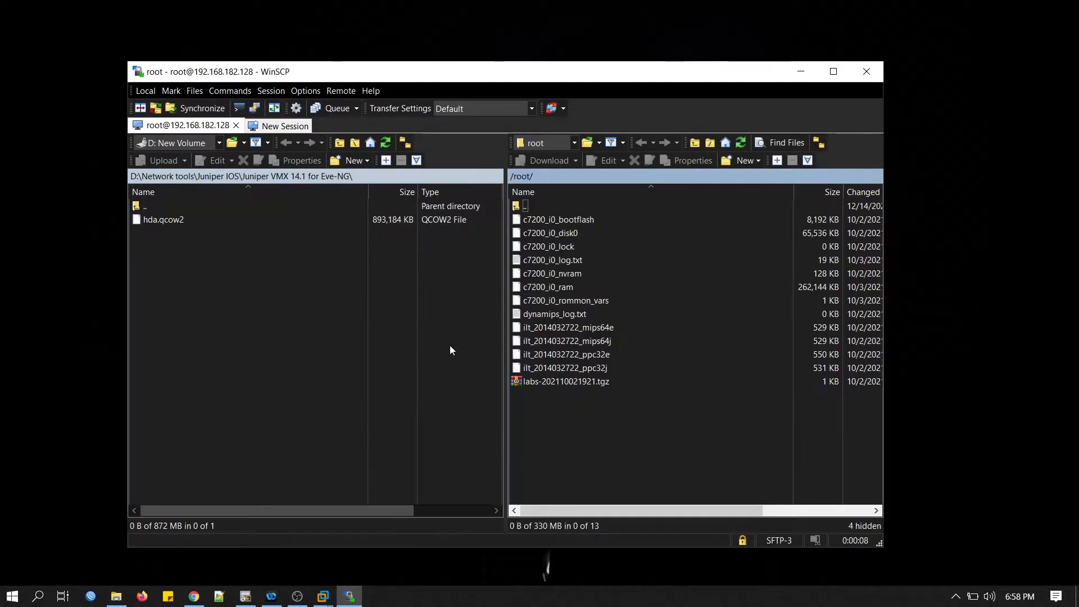
pyautogui.moveTo(388, 317)
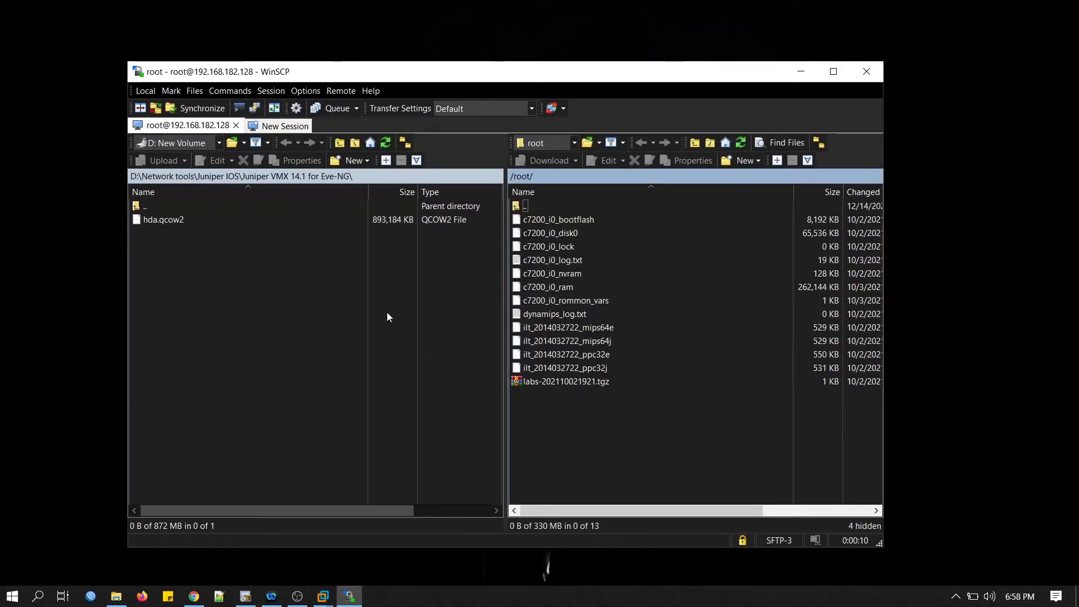
pyautogui.moveTo(692, 331)
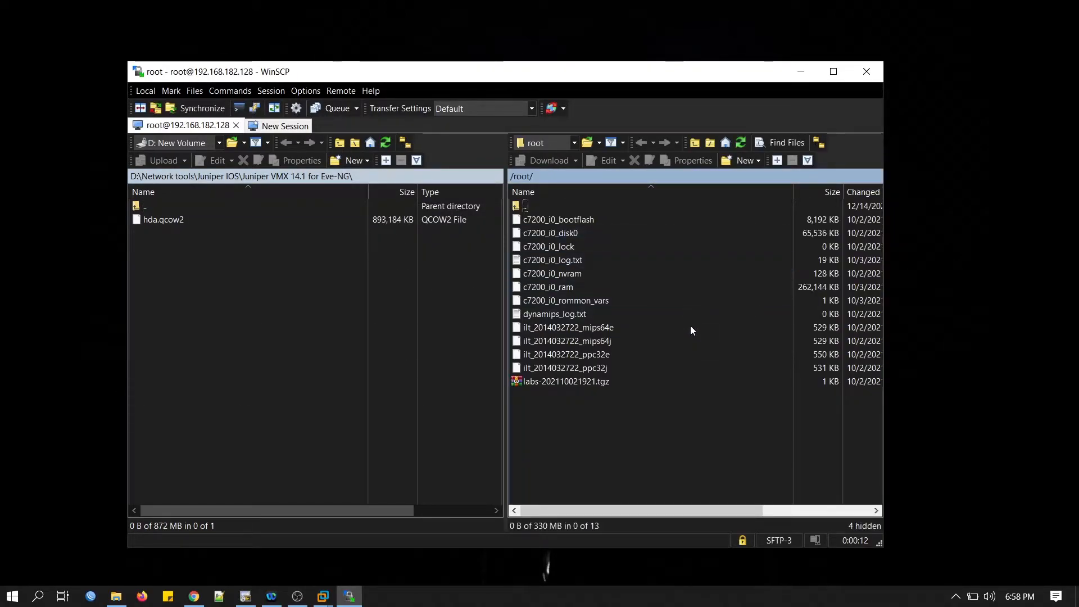
pyautogui.click(568, 327)
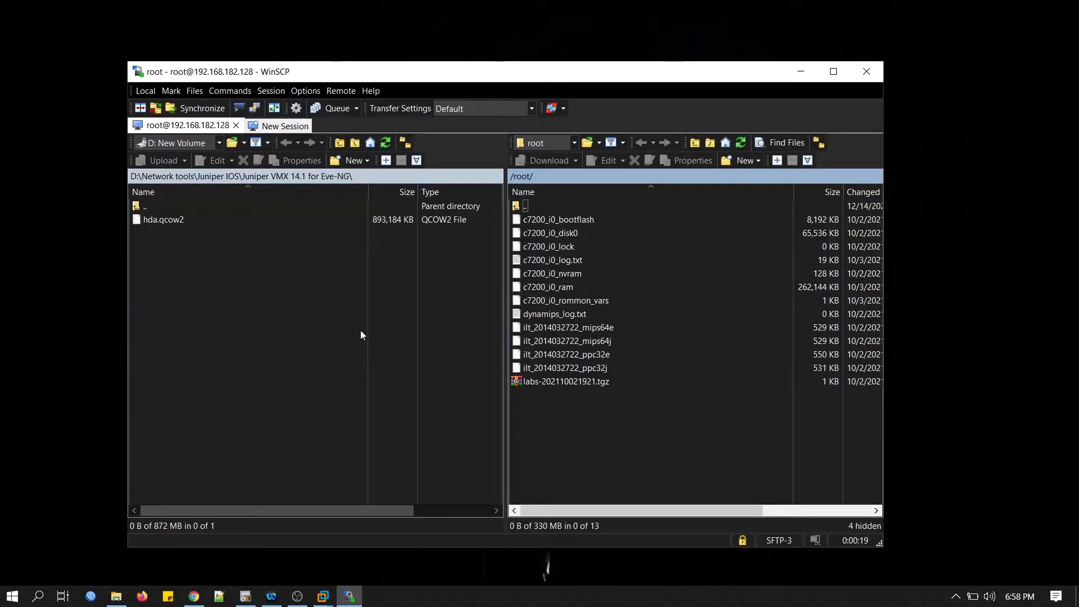
pyautogui.click(220, 142)
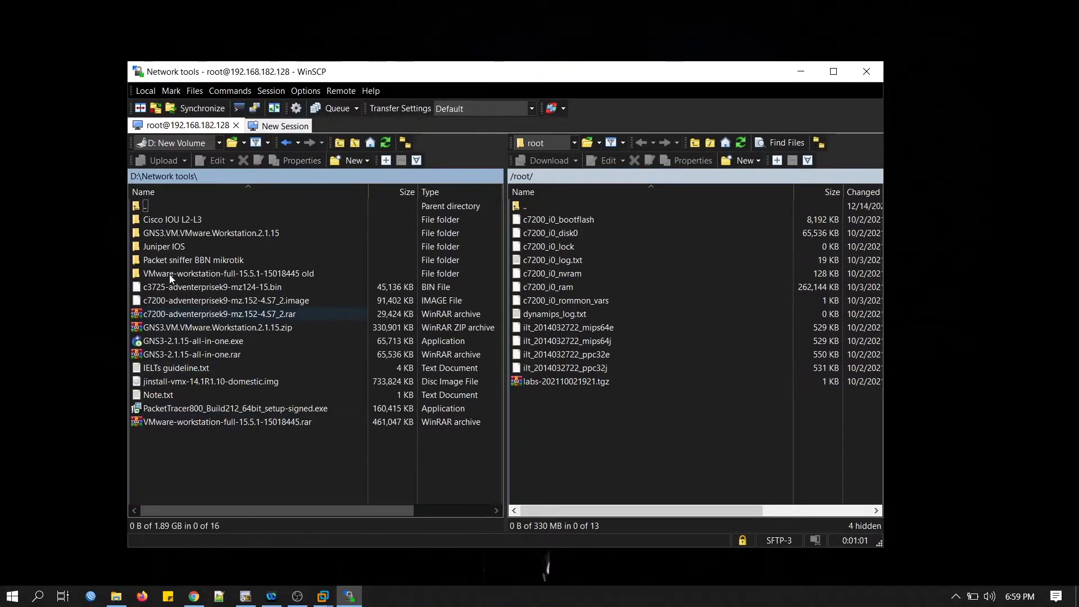
# - Upload hda.qcow2 from Juniper IOS\Juniper VMX 14.1 for Eve-NG to the server's /root/
pyautogui.doubleClick(164, 247)
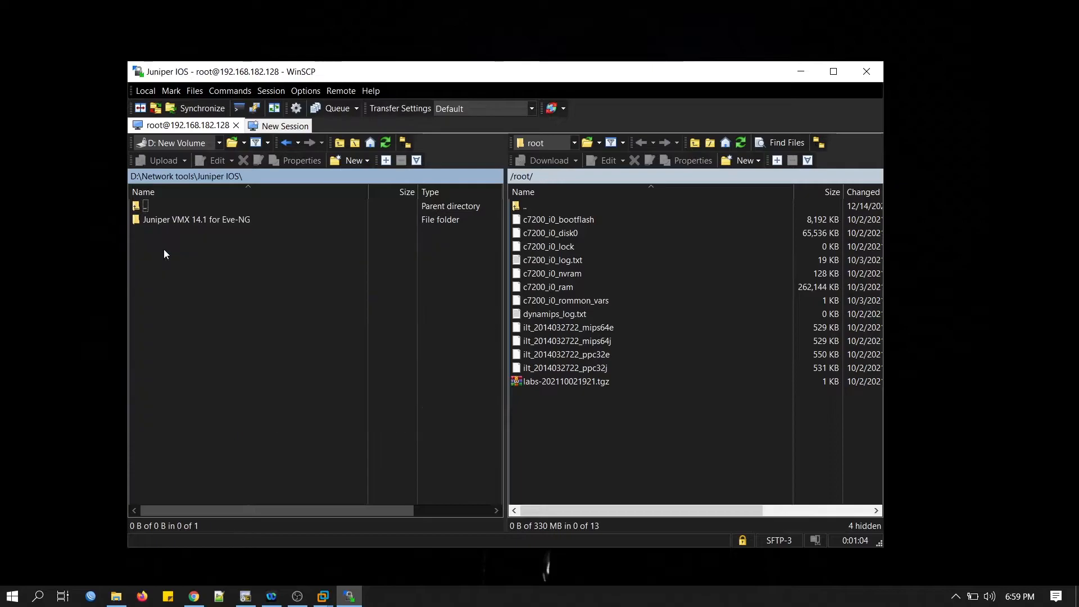
pyautogui.click(195, 219)
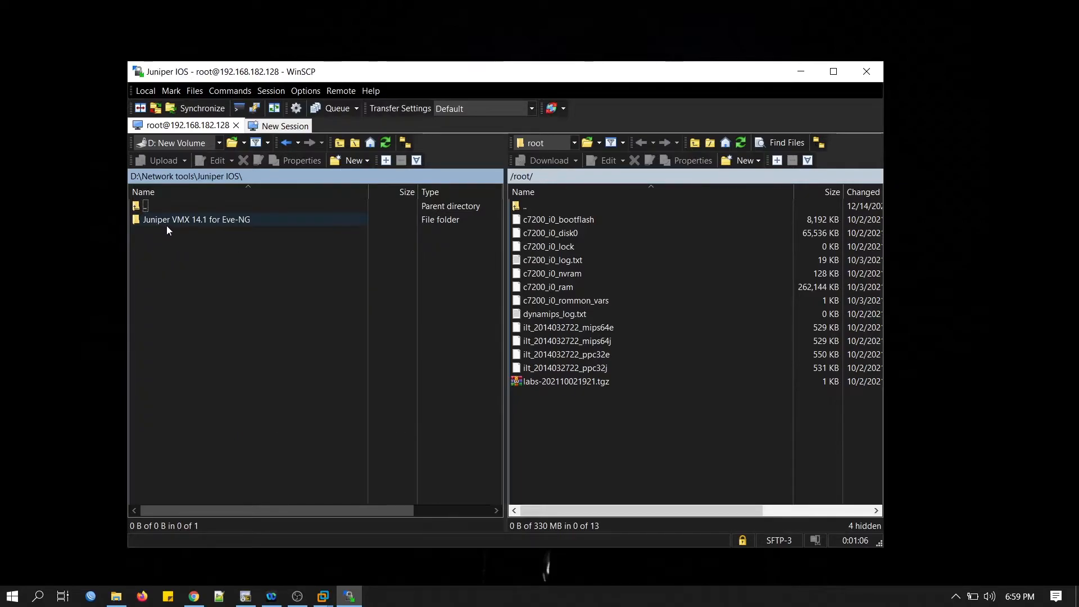
pyautogui.moveTo(207, 228)
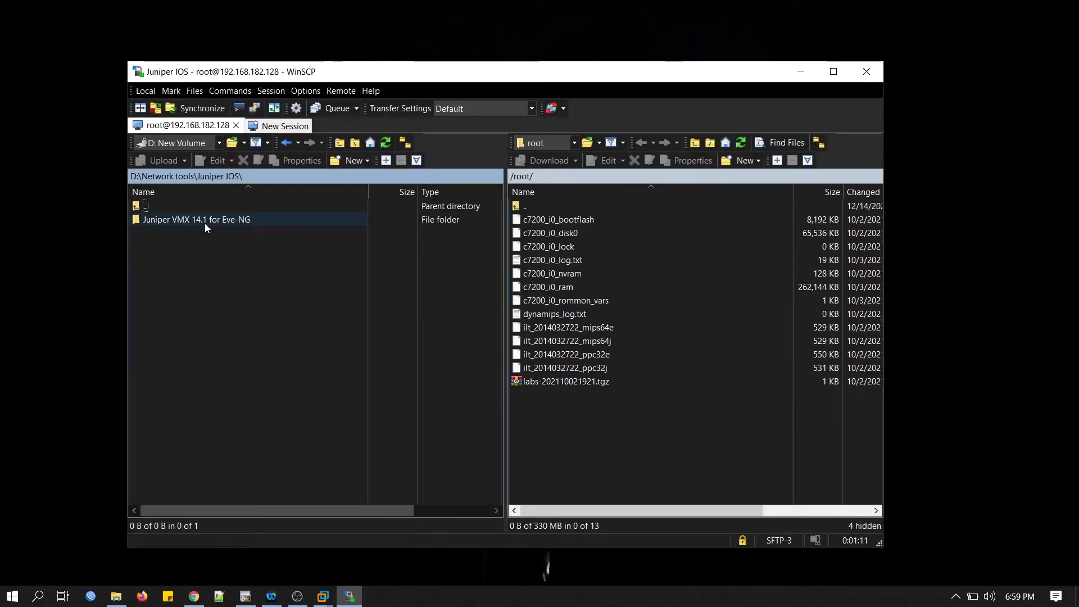
pyautogui.doubleClick(196, 220)
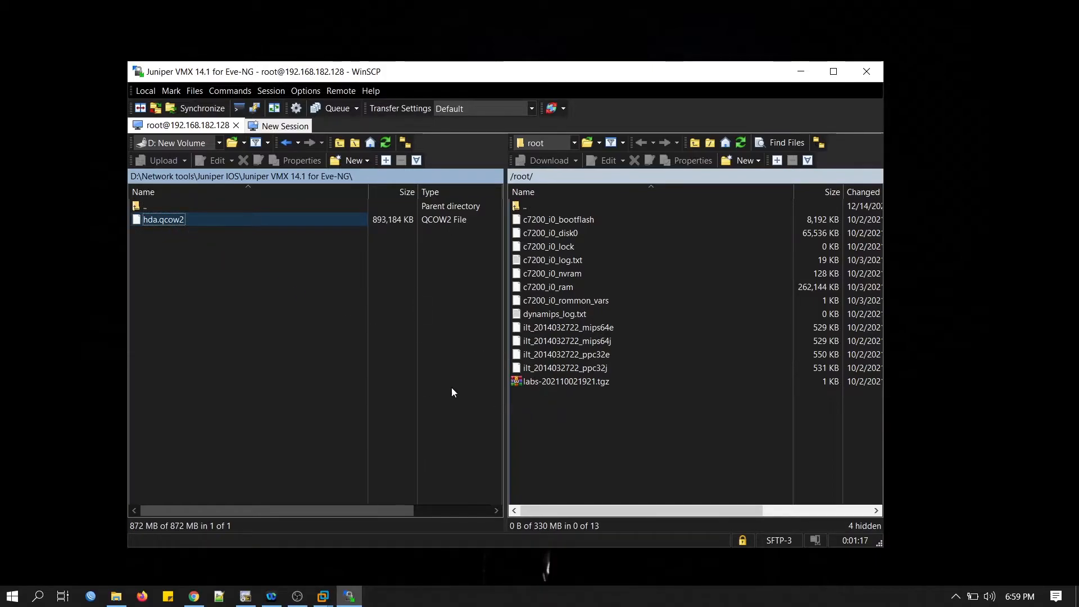
pyautogui.click(161, 159)
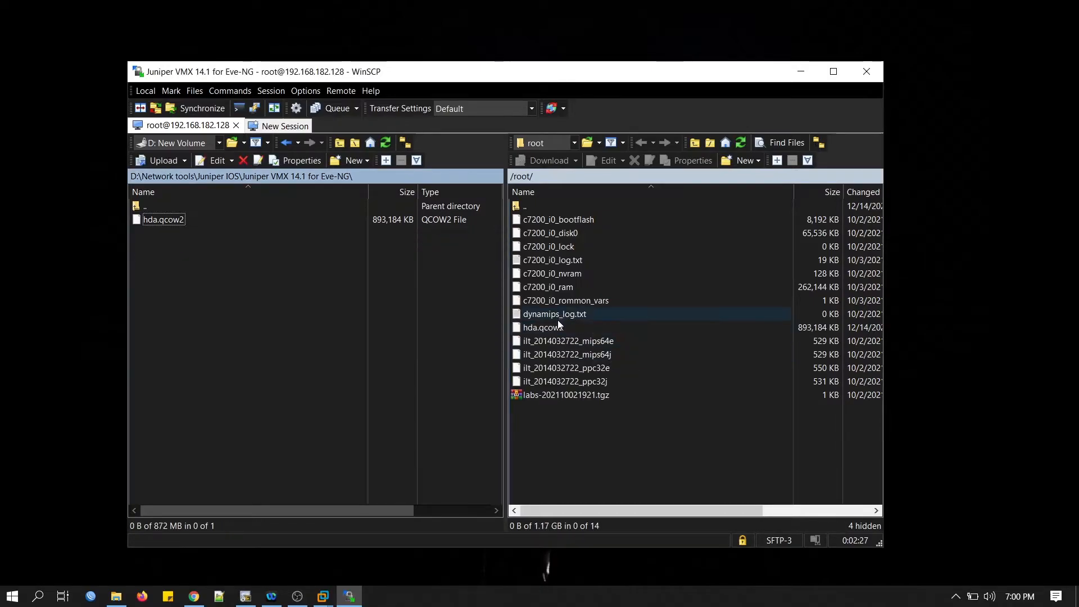
pyautogui.click(543, 327)
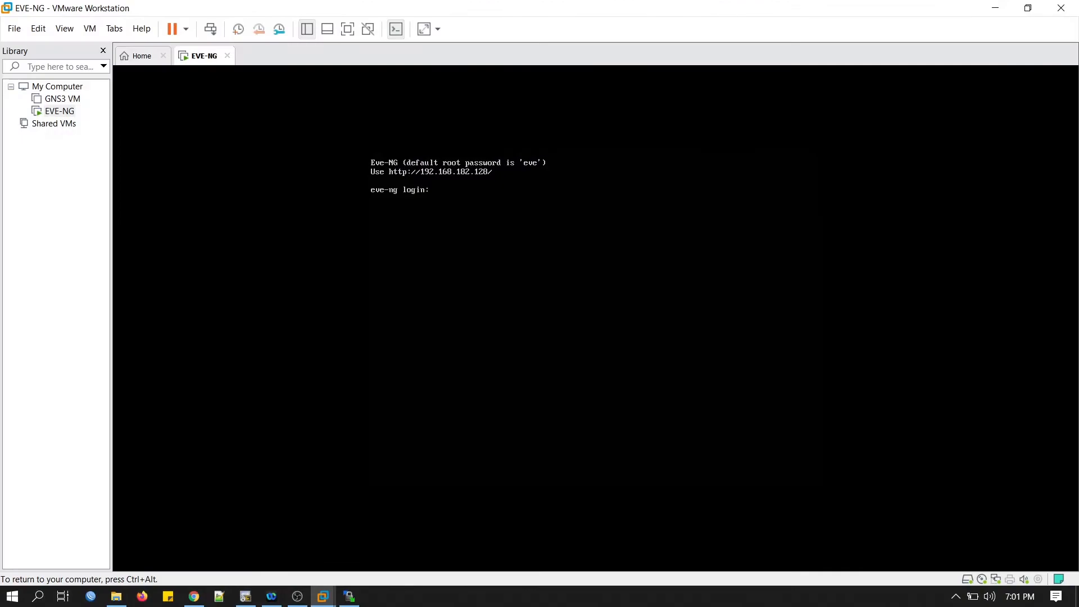
pyautogui.write('r')
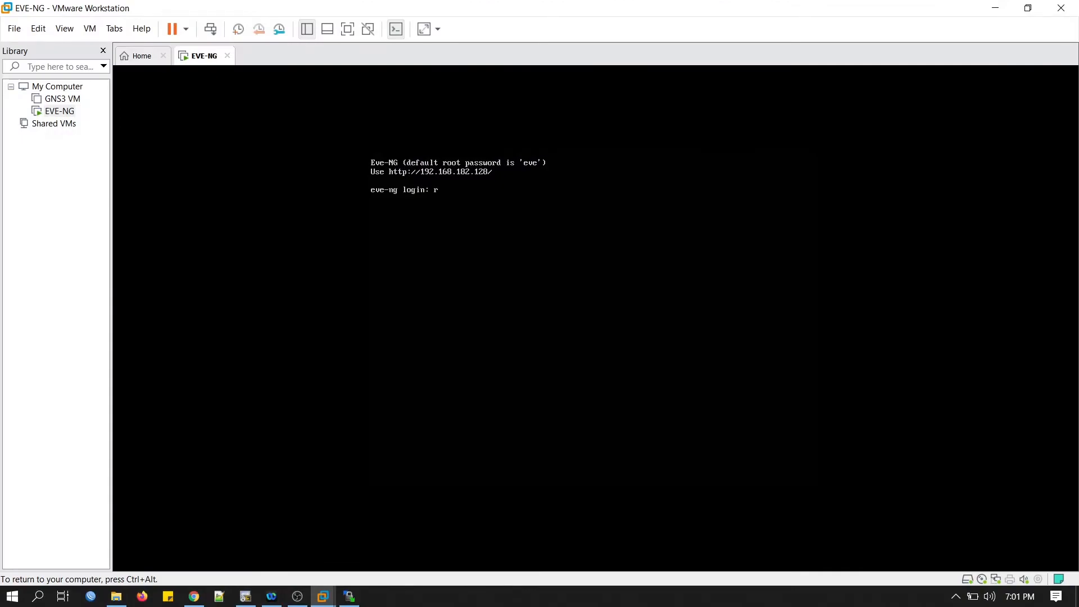
pyautogui.write('oot')
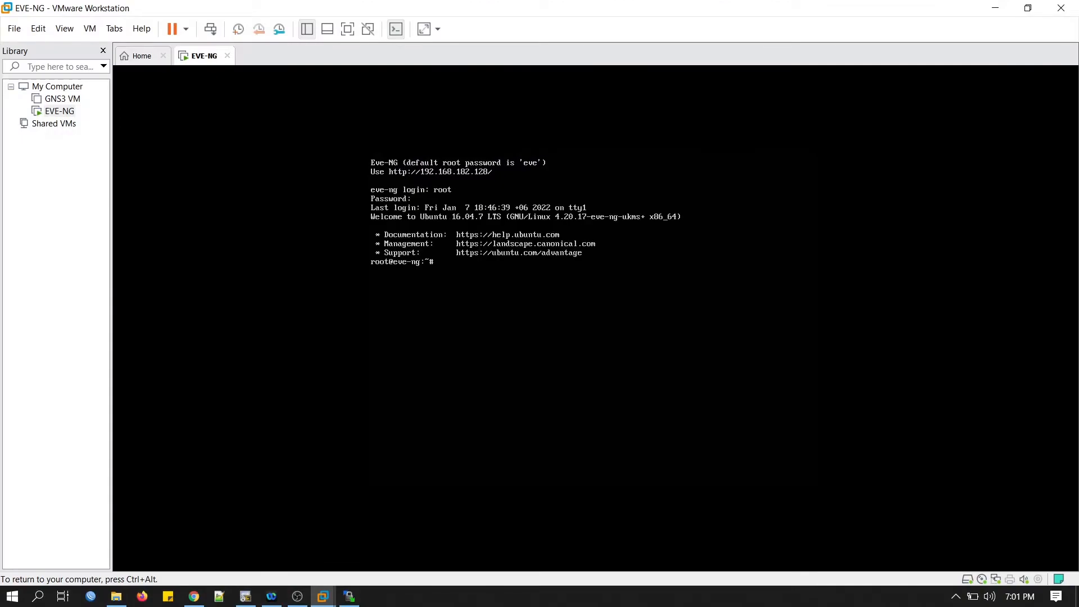
pyautogui.write('ls')
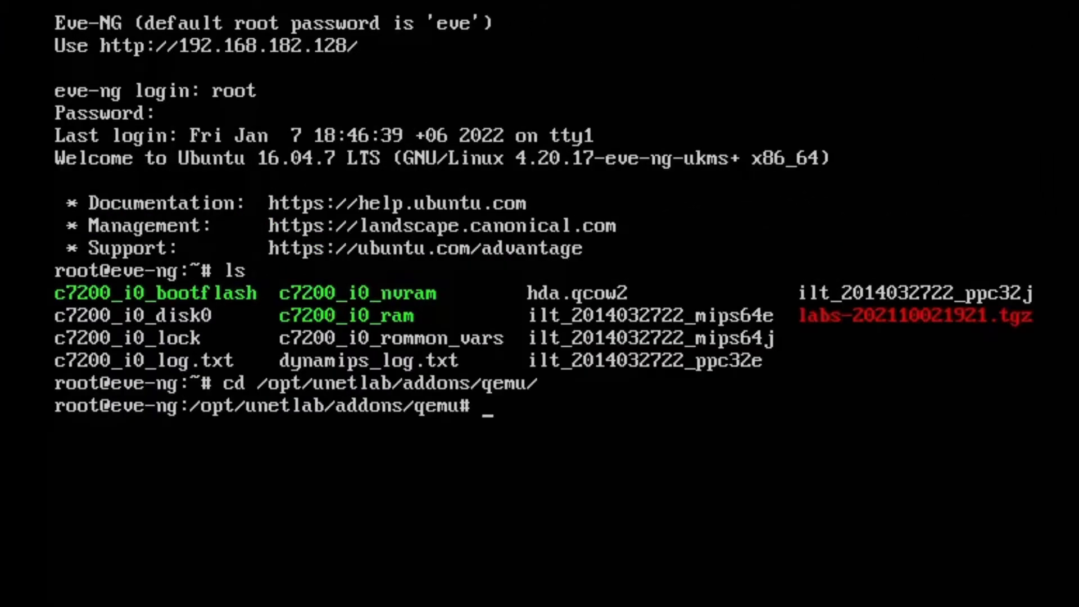
# - Make directory vmx-juniper14.1 under /opt/unetlab/addons/qemu and list it empty
pyautogui.write('ls')
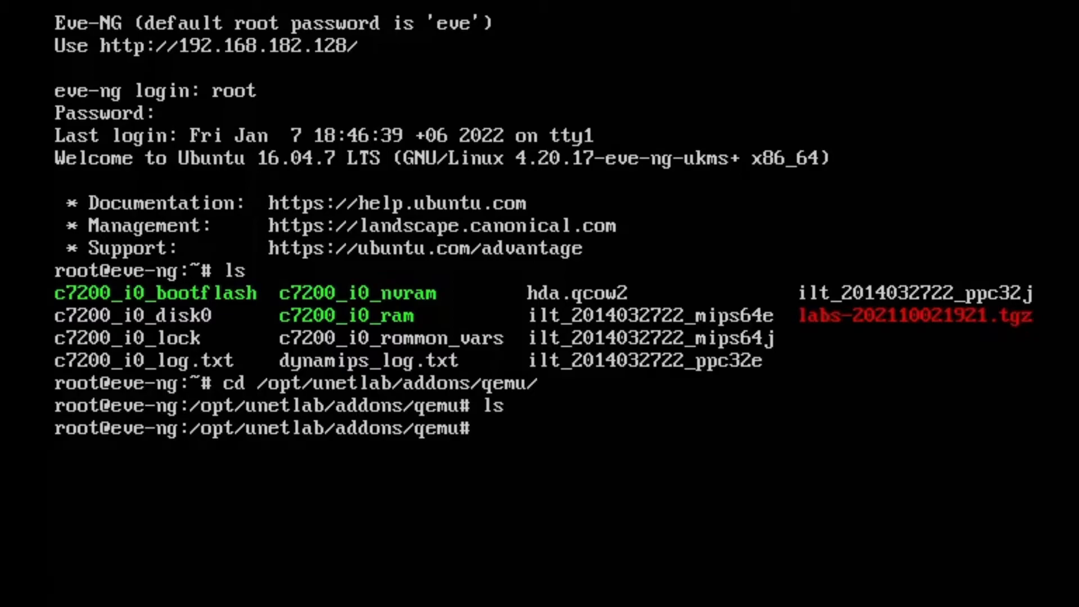
pyautogui.write('mkdir')
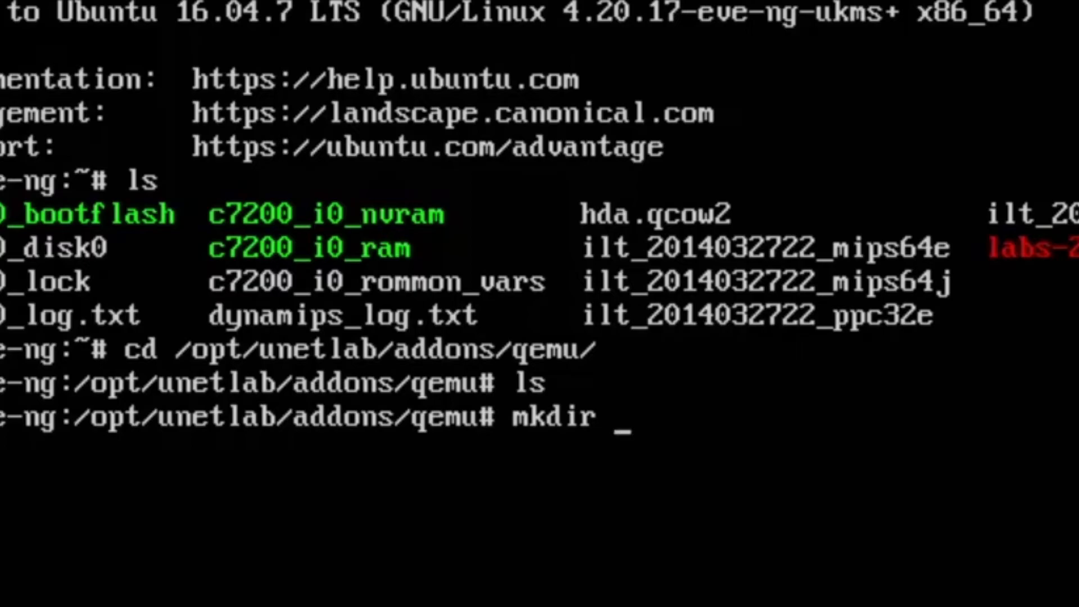
pyautogui.write('vmx')
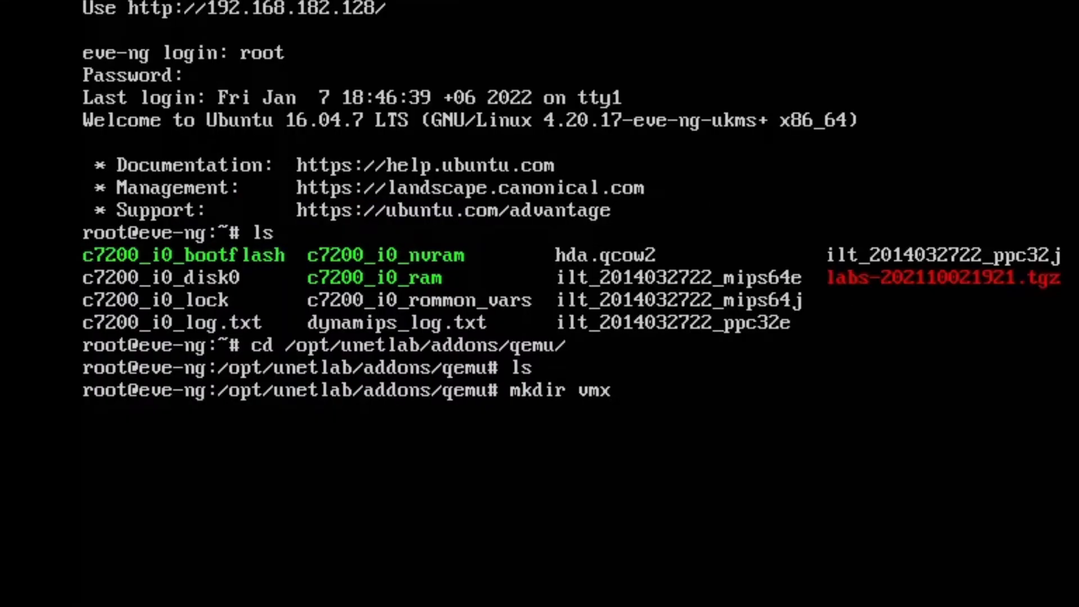
pyautogui.write('-')
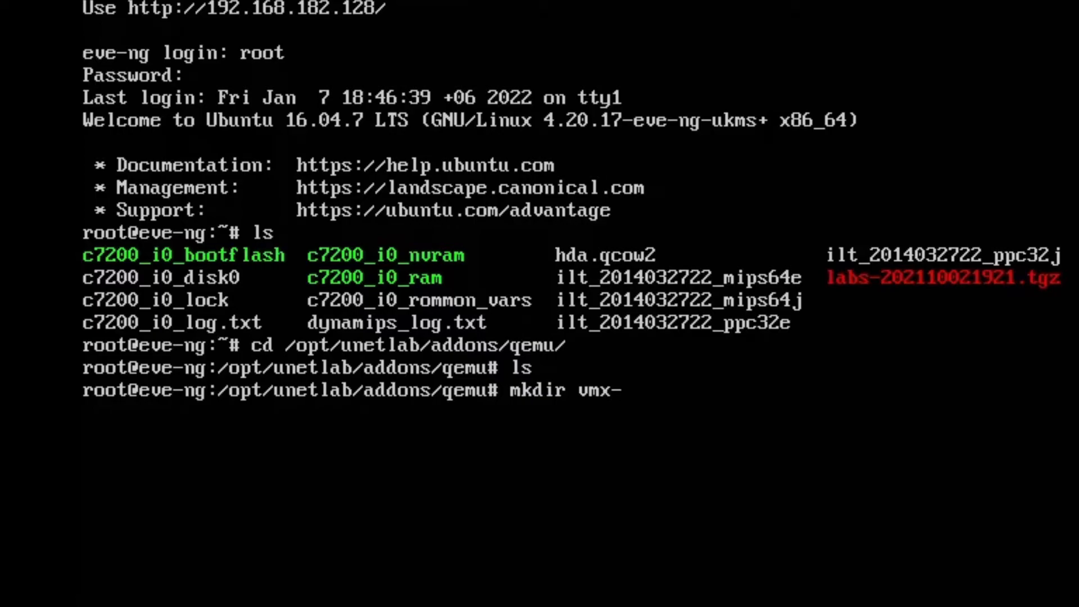
pyautogui.write('juniper')
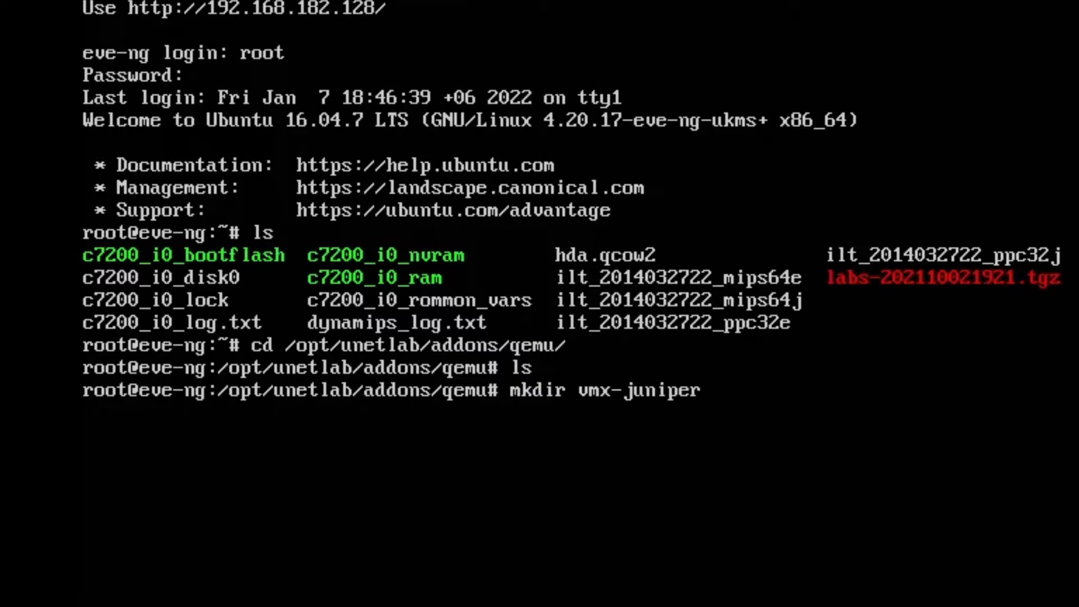
pyautogui.write('14')
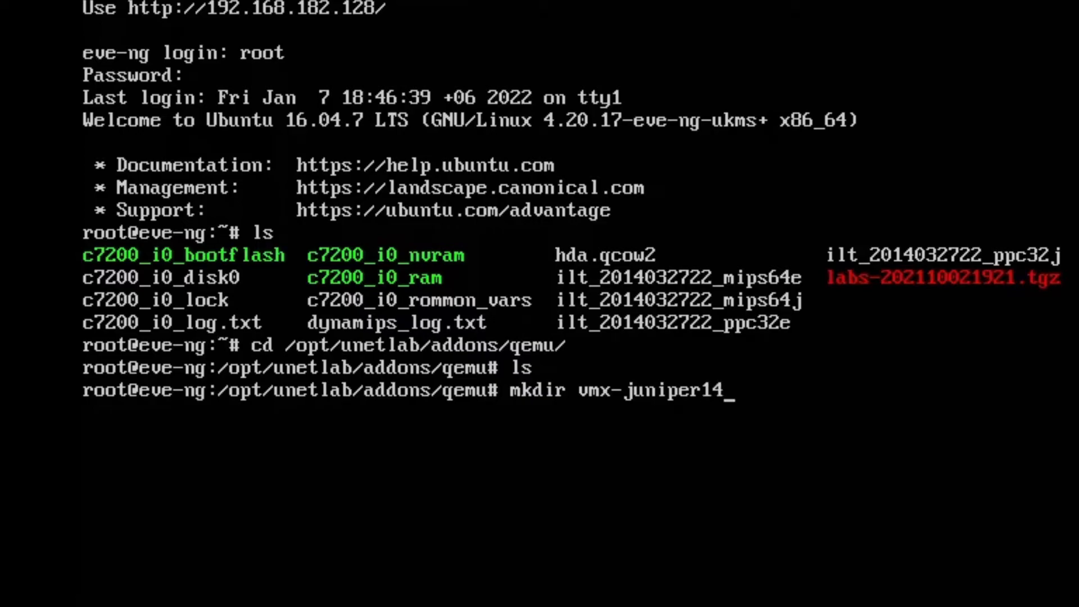
pyautogui.write('.1')
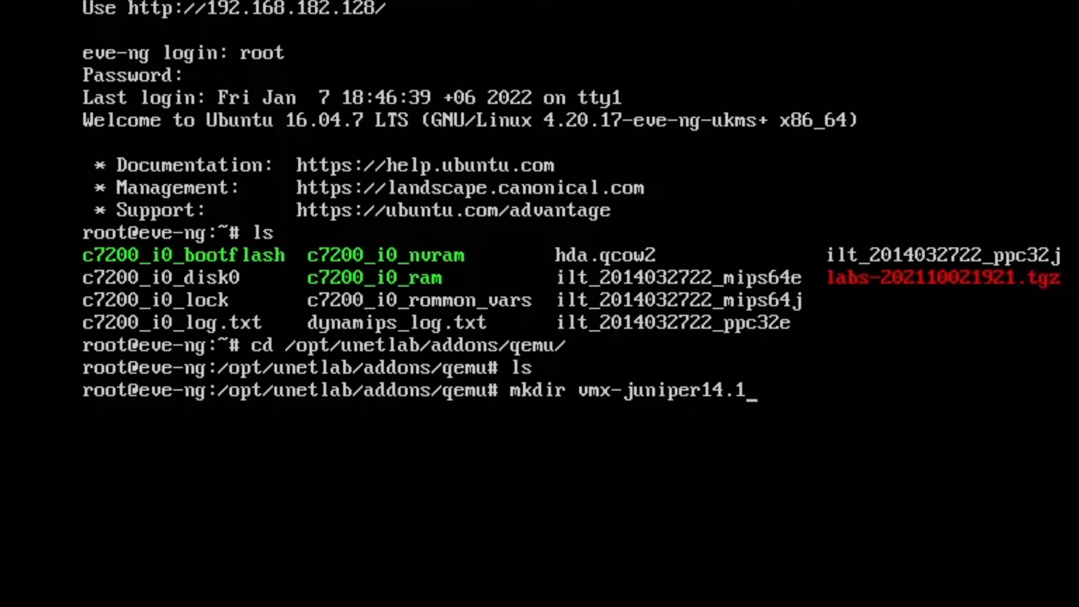
pyautogui.write('cd vmx-juniper14.1/')
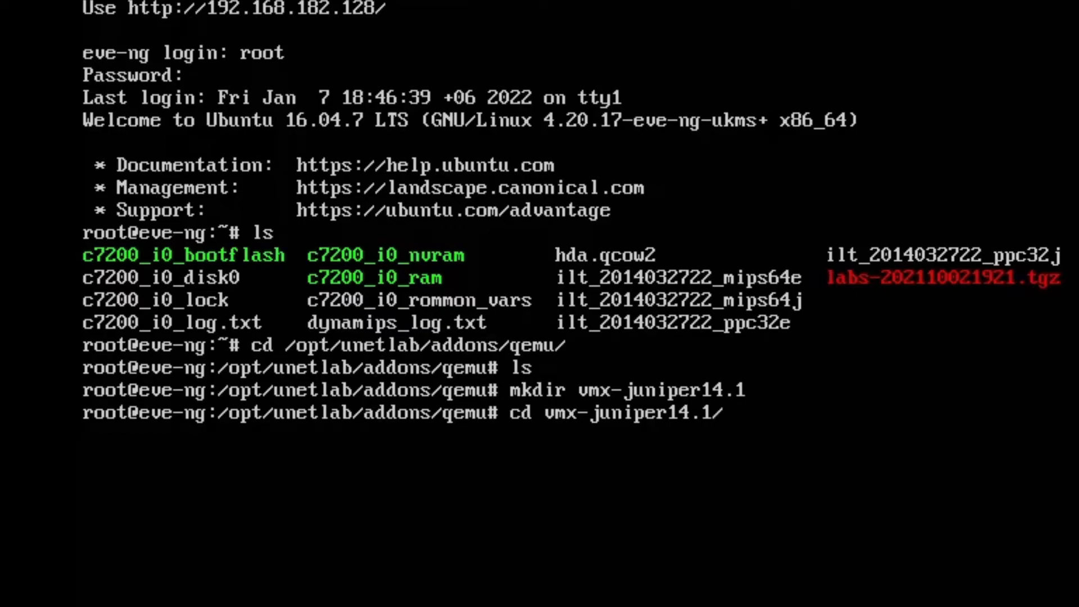
pyautogui.write('ls')
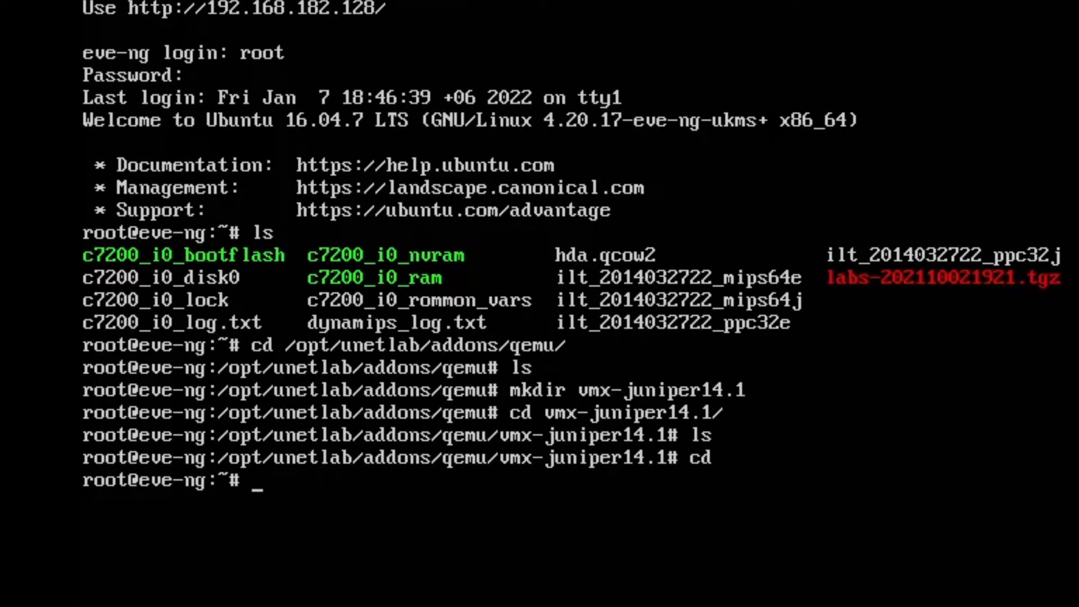
# - Move hda.qcow2 into /opt/unetlab/addons/qemu/vmx-juniper14.1/
pyautogui.write('mv')
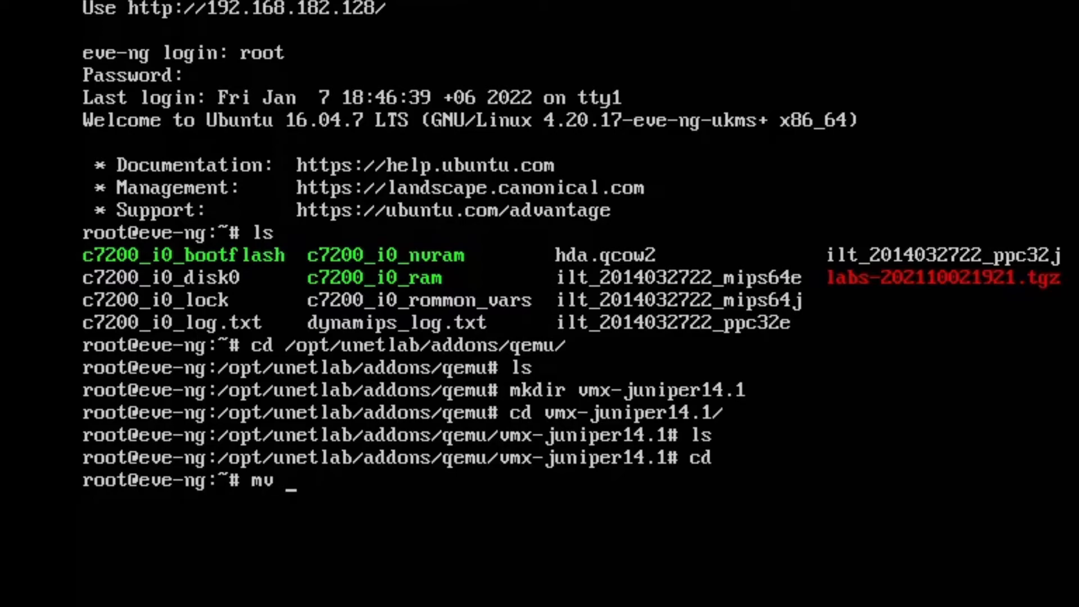
pyautogui.write('hda.qcow2')
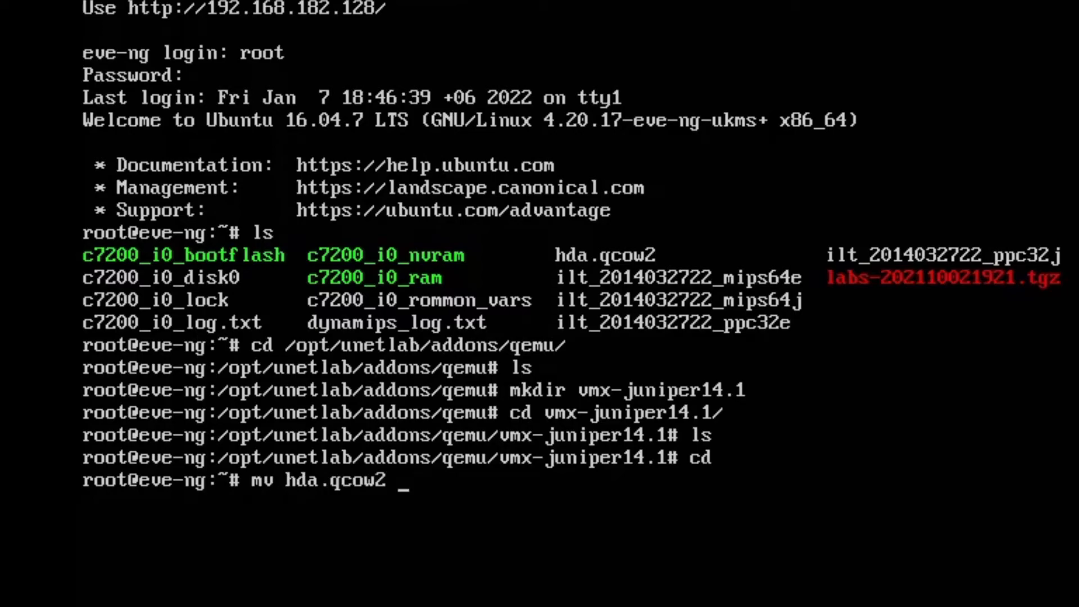
pyautogui.write('/opt/')
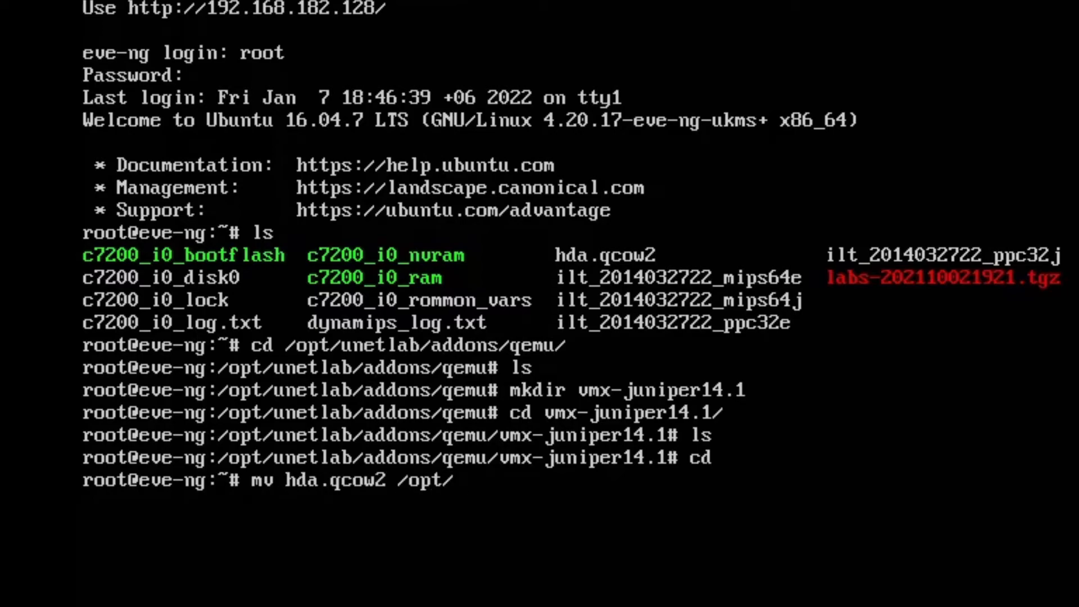
pyautogui.write('unetlab/addons/qemu/vmx-juniper14.1')
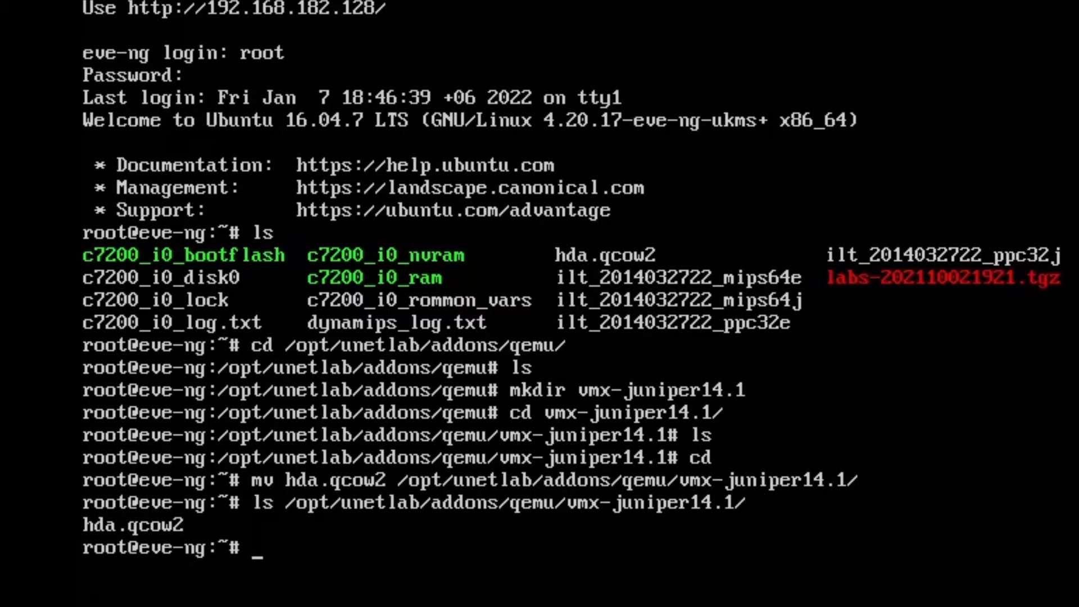
# - Run /opt/unetlab/wrappers/unl_wrapper -a fixpermissions to repair file permissions
pyautogui.write('/opt/')
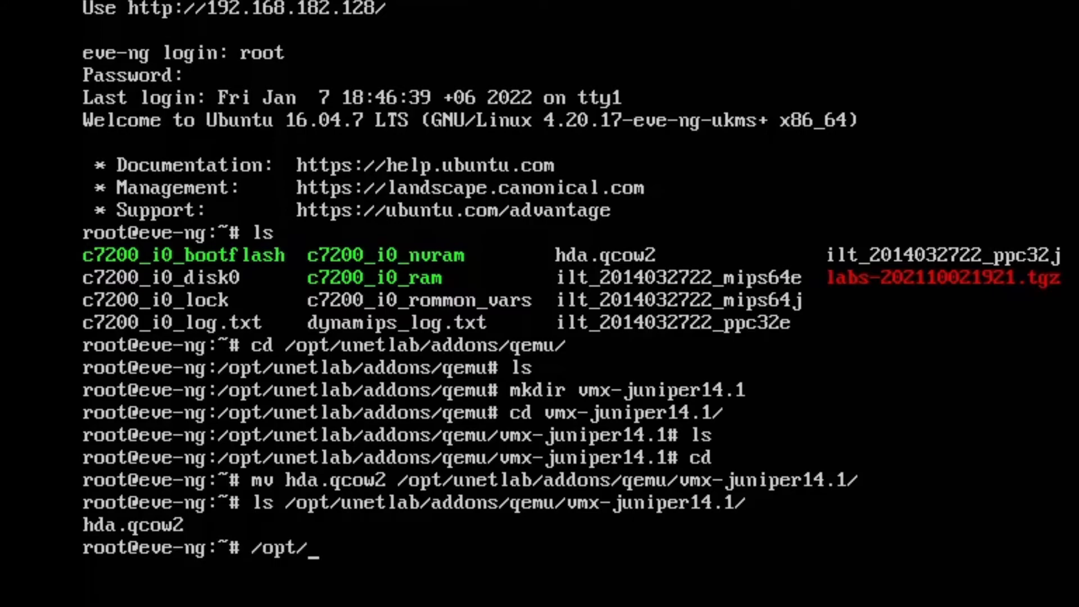
pyautogui.write('unetlab/')
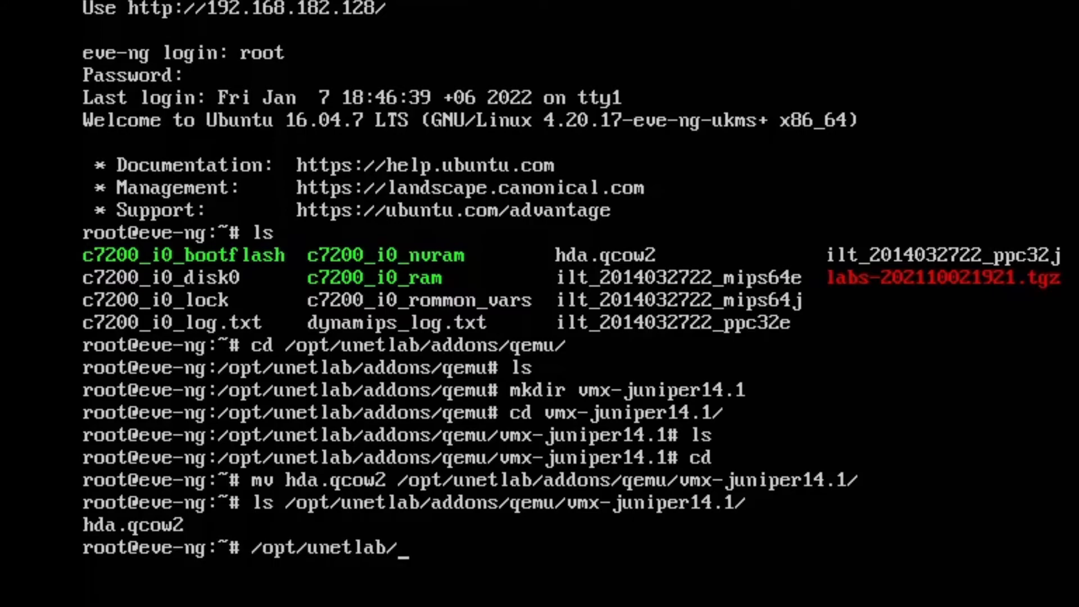
pyautogui.write('wrappers/unl_wrapper')
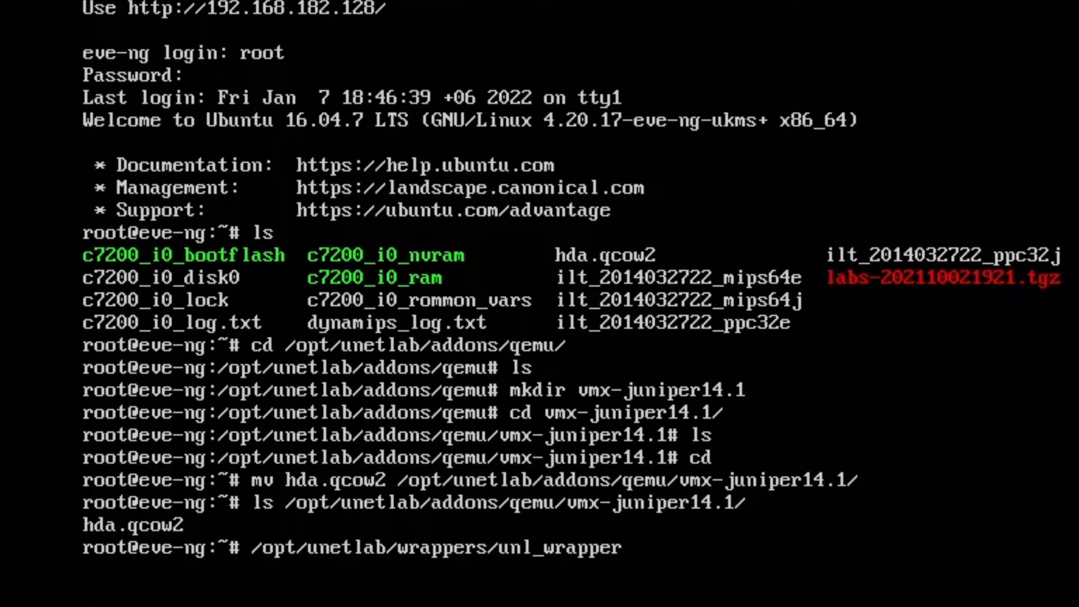
pyautogui.write('-a fixpermissions')
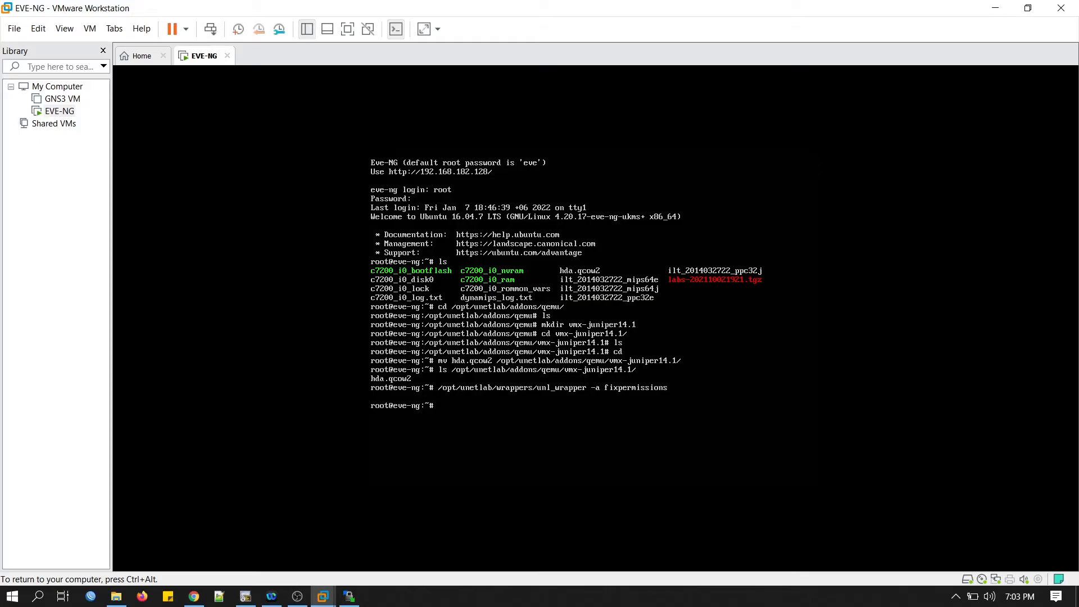
# - Browse to the saved EVE | Login 192.168.182.128 page and start adding a node
pyautogui.click(193, 596)
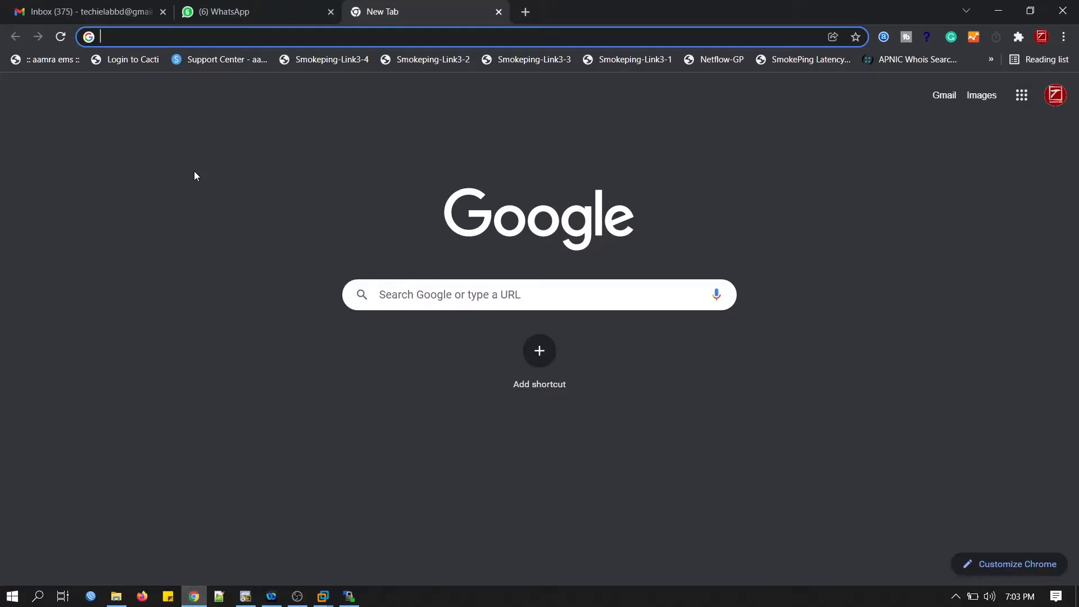
pyautogui.write('192.168.0.1')
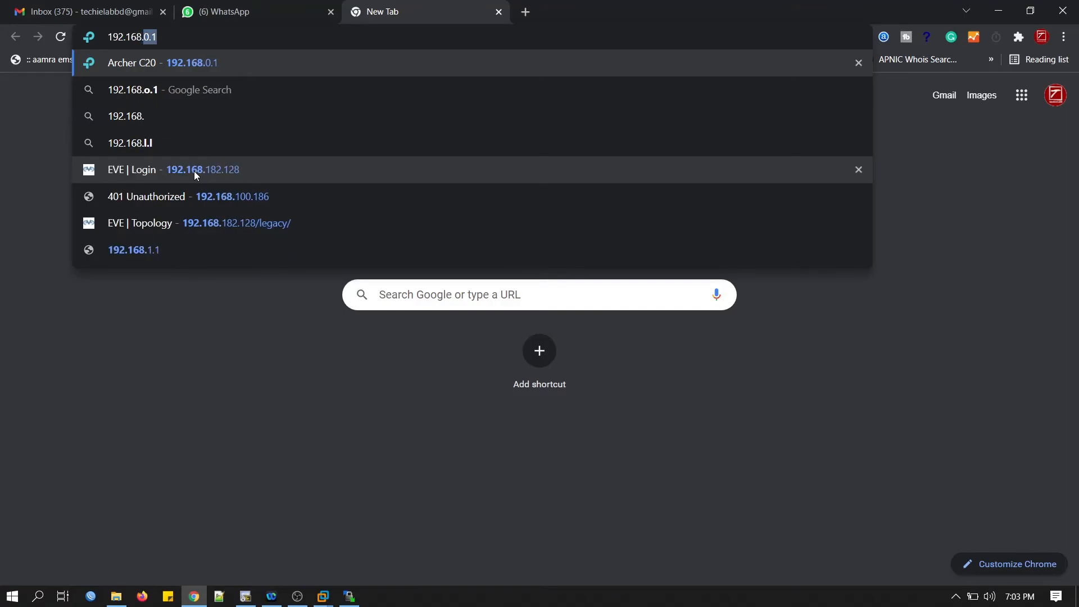
pyautogui.click(202, 170)
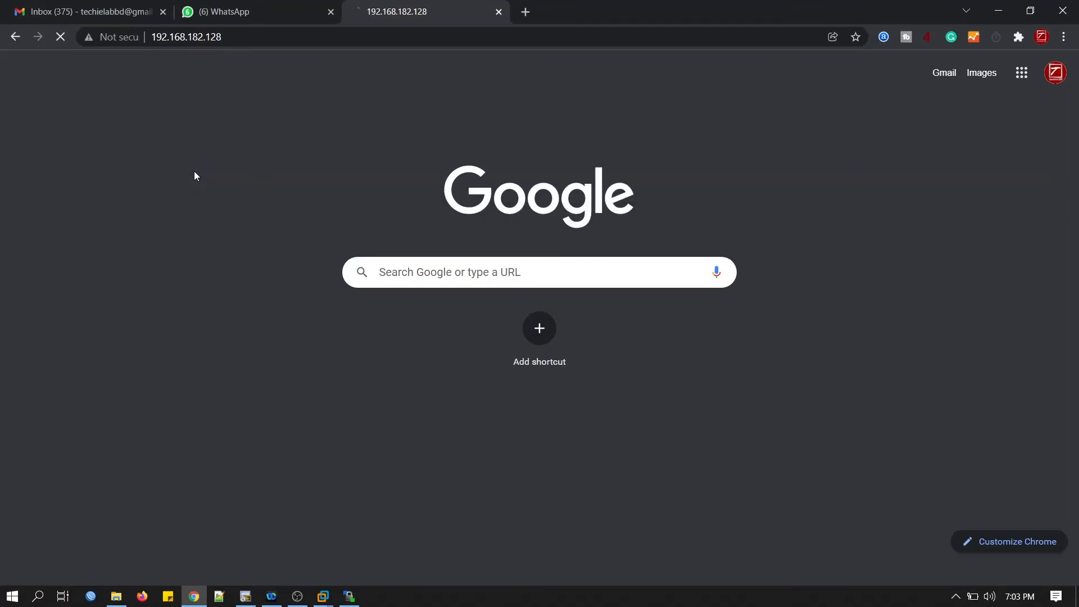
pyautogui.click(538, 155)
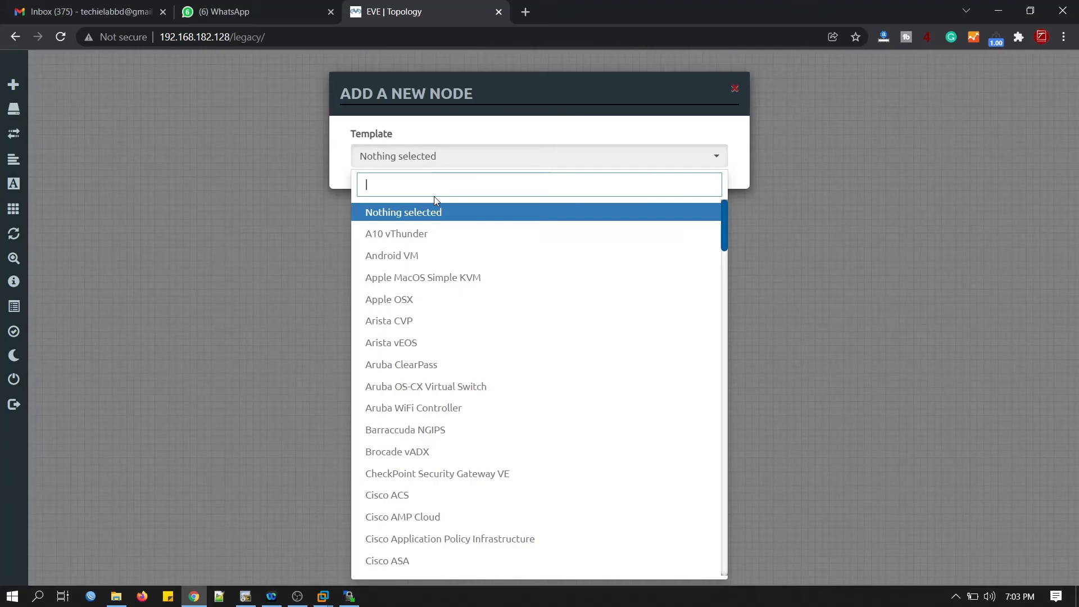
# - Add two Juniper vMX nodes, each found by searching 'vm' in the template list
pyautogui.write('vm')
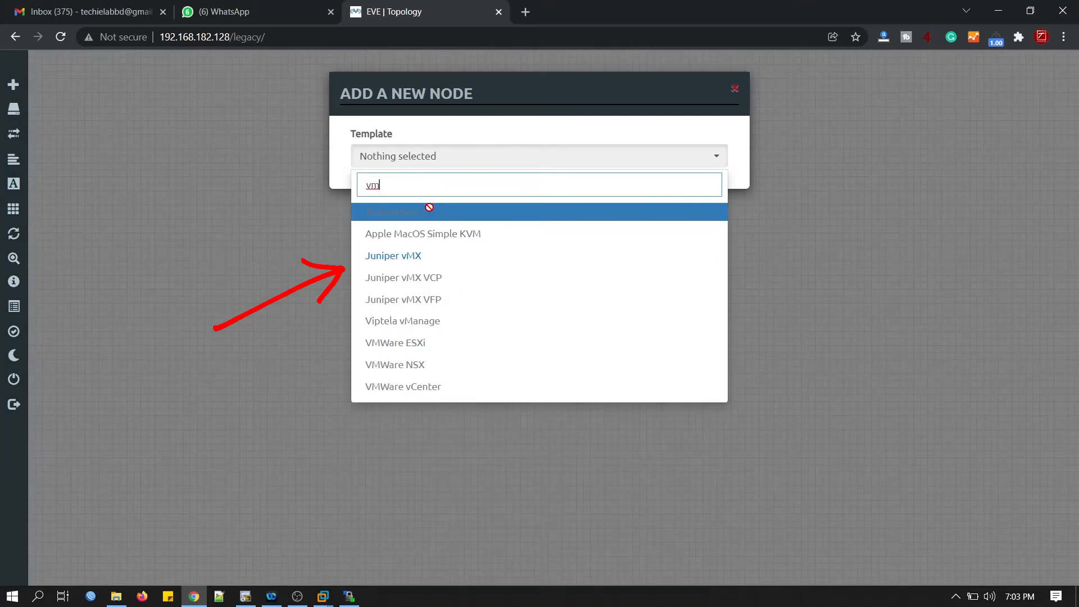
pyautogui.click(393, 256)
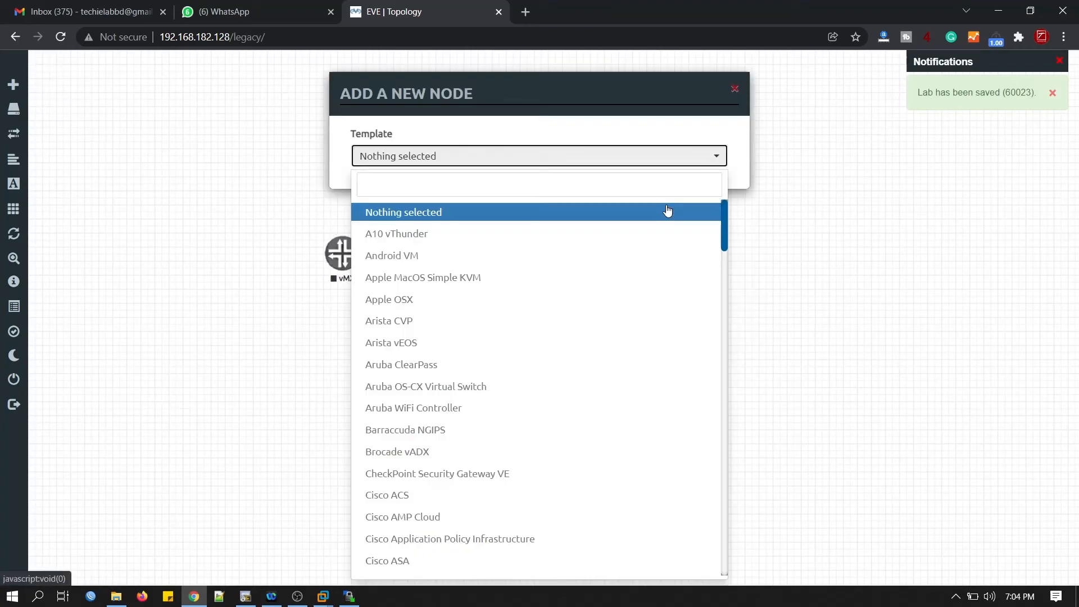
pyautogui.write('vm')
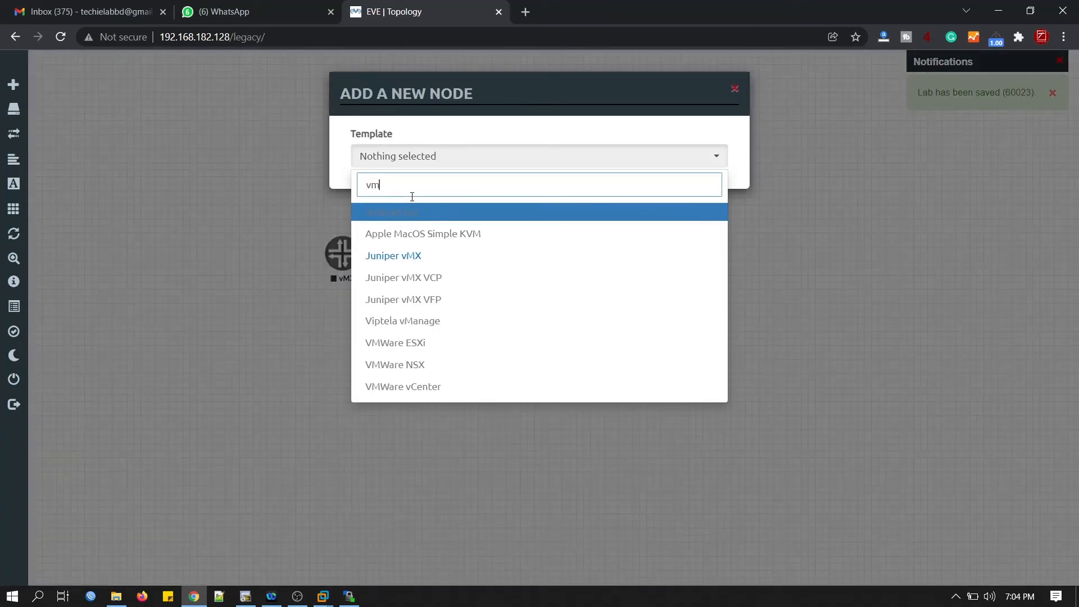
pyautogui.click(393, 255)
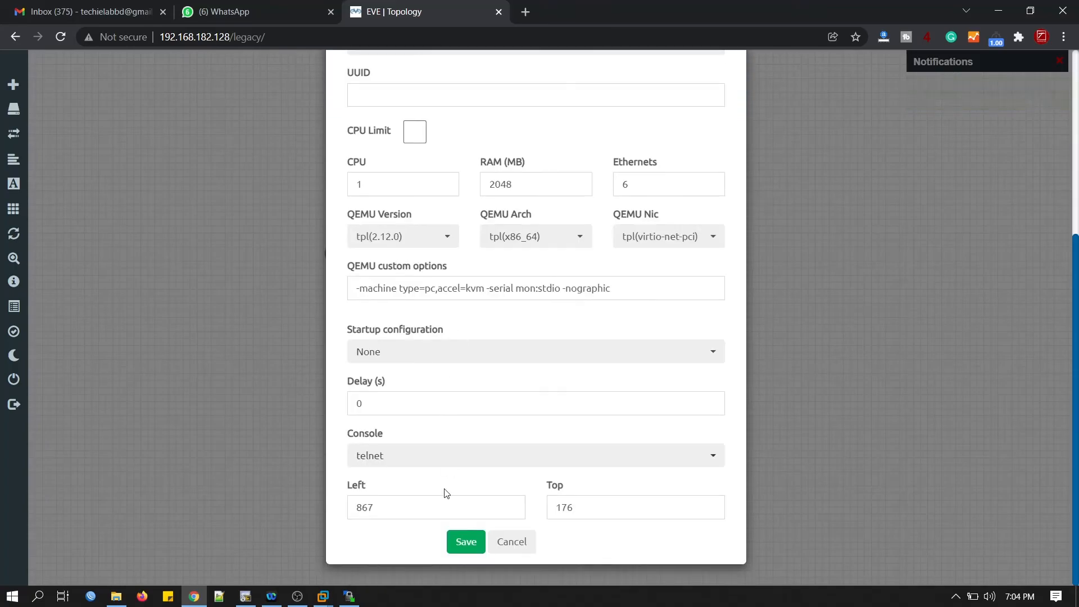
pyautogui.click(465, 542)
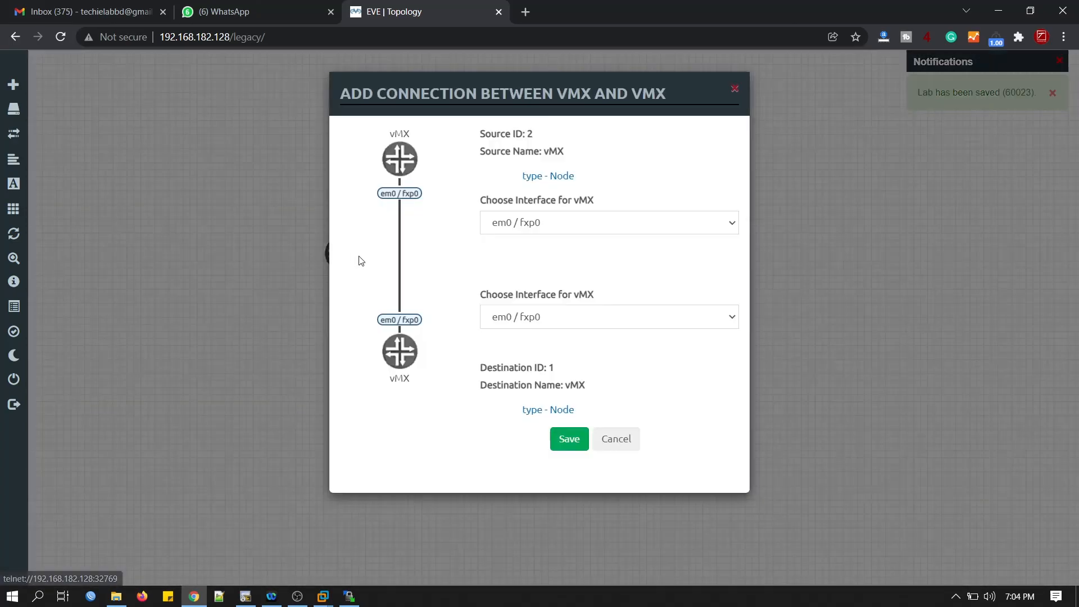
pyautogui.moveTo(569, 439)
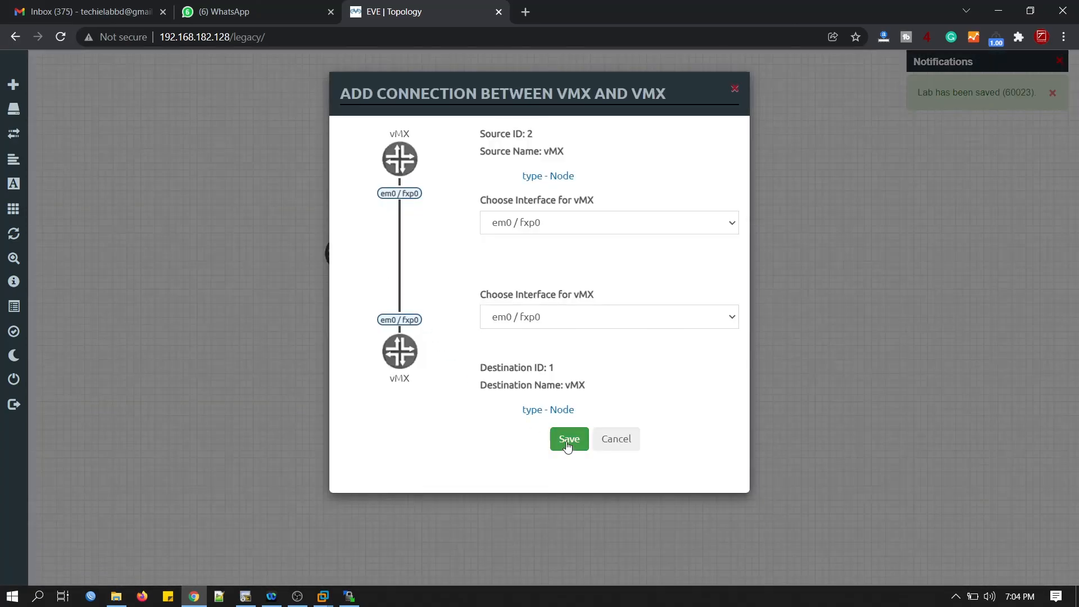
# - Save the em0/fxp0 link connecting the two vMX routers
pyautogui.click(569, 439)
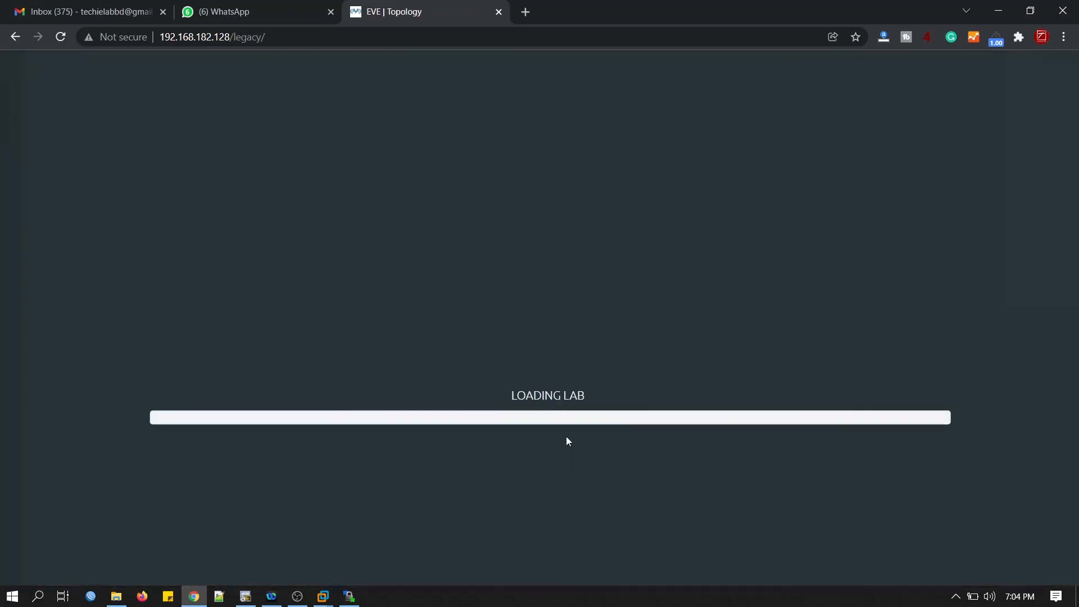